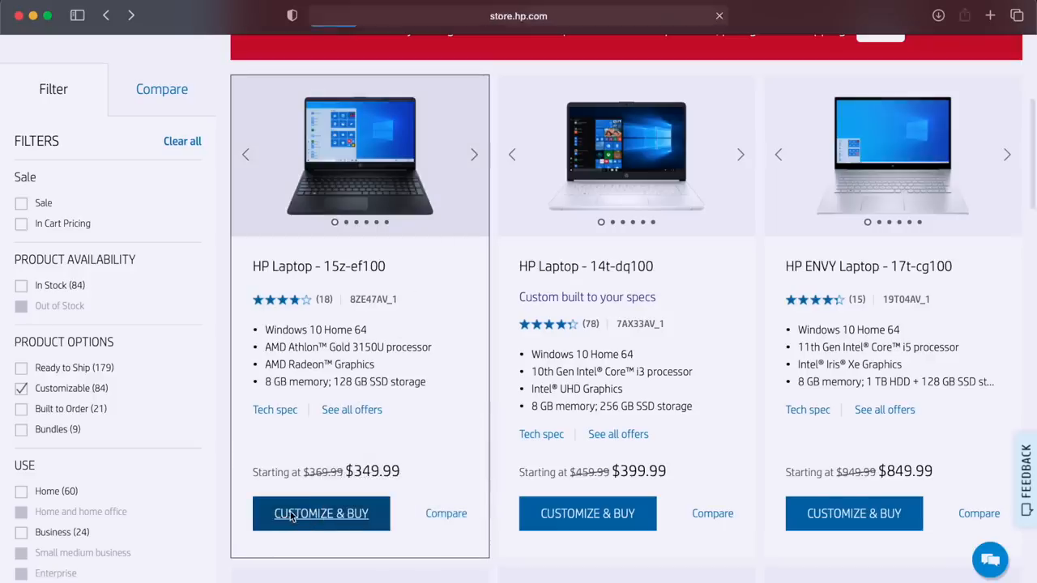
scroll("up", 3)
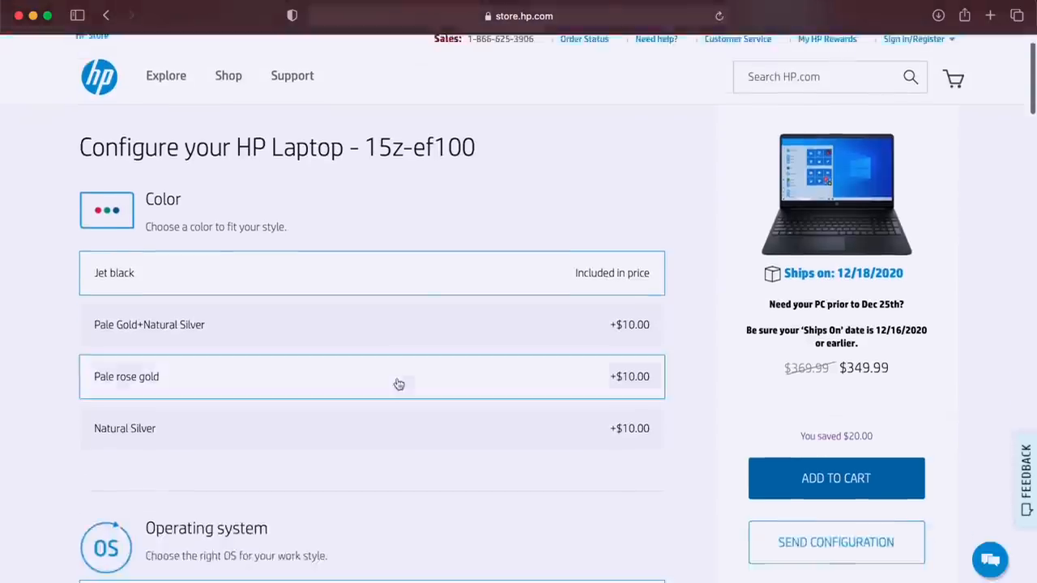
scroll("down", 3)
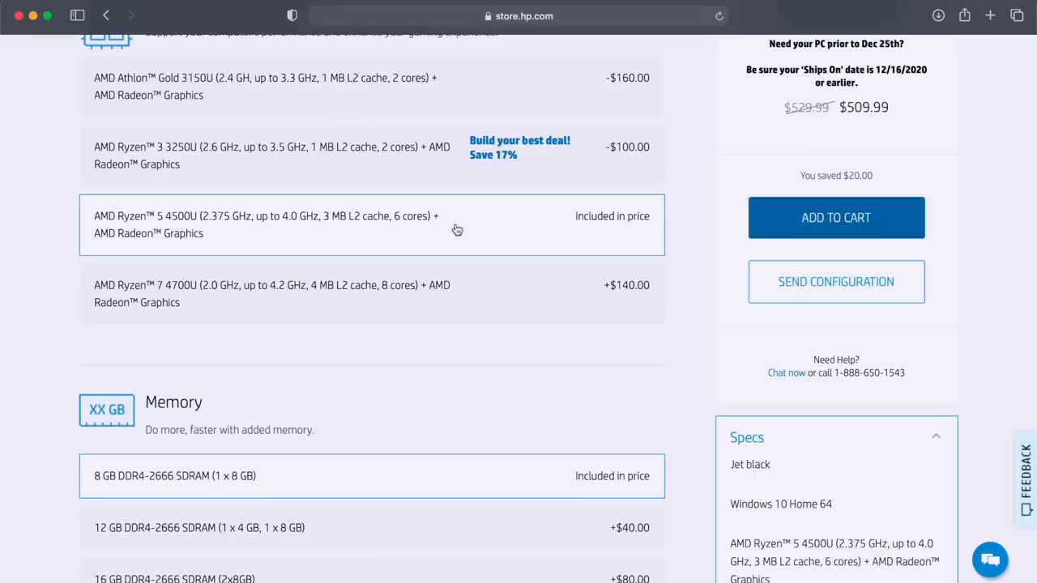